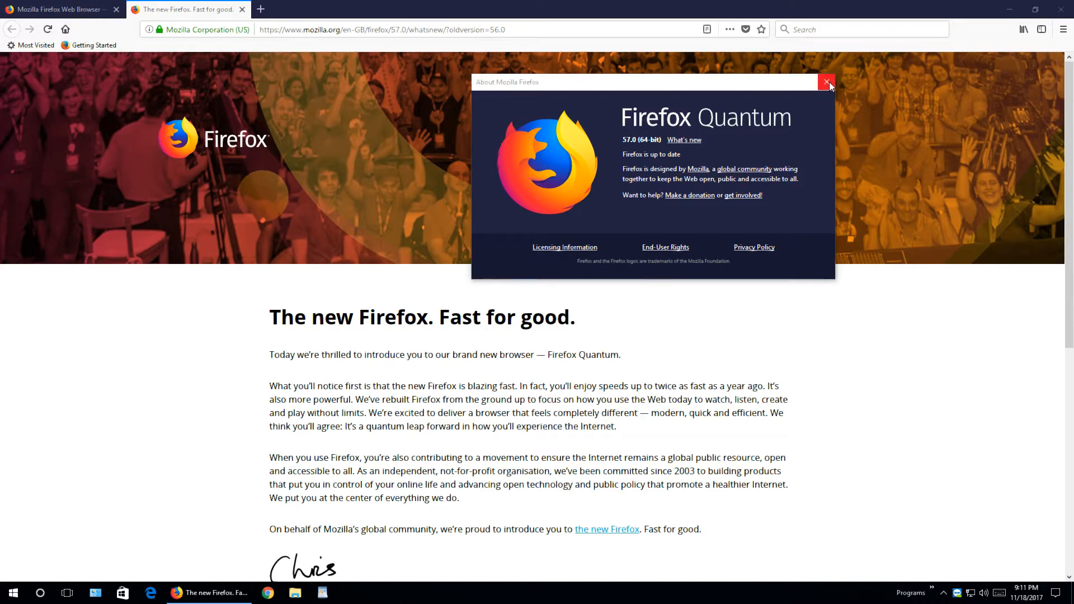
Step: Close the About Mozilla Firefox window, leaving the Firefox 57 welcome page open
click(828, 82)
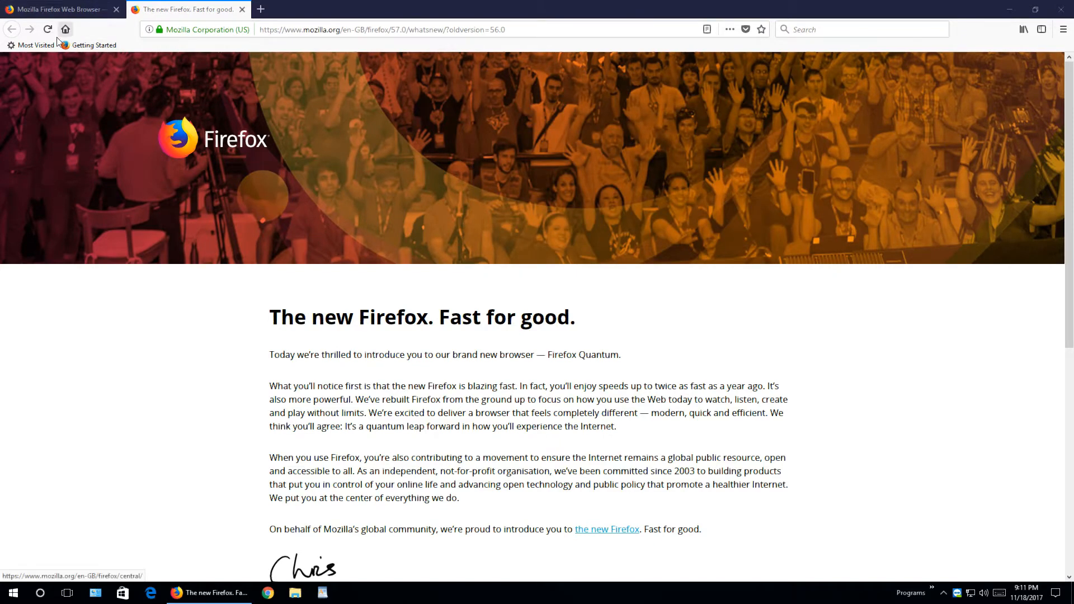
mouse_move(360, 19)
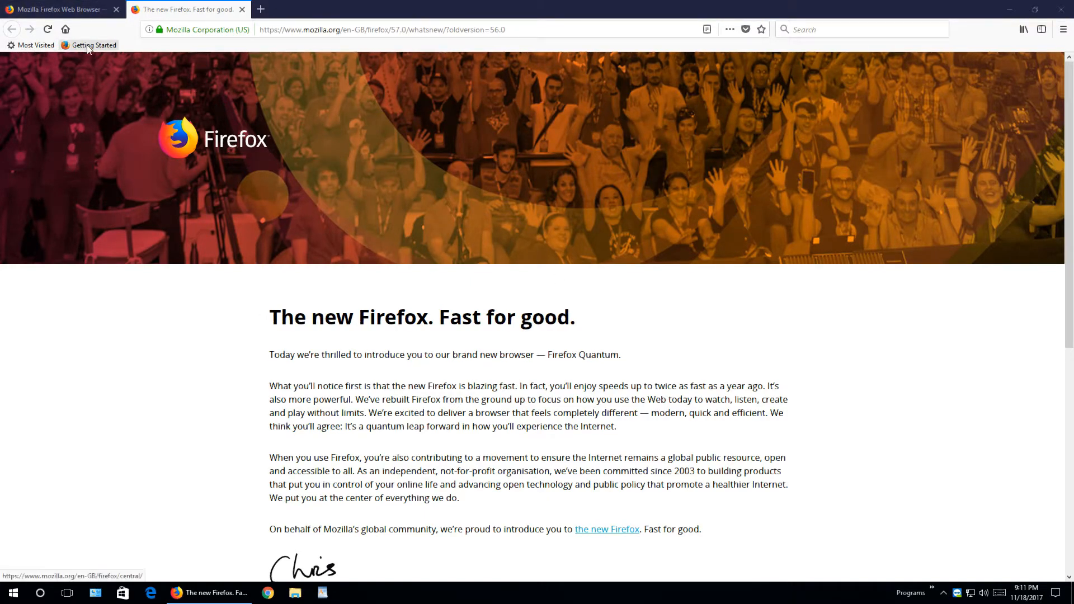
key(alt)
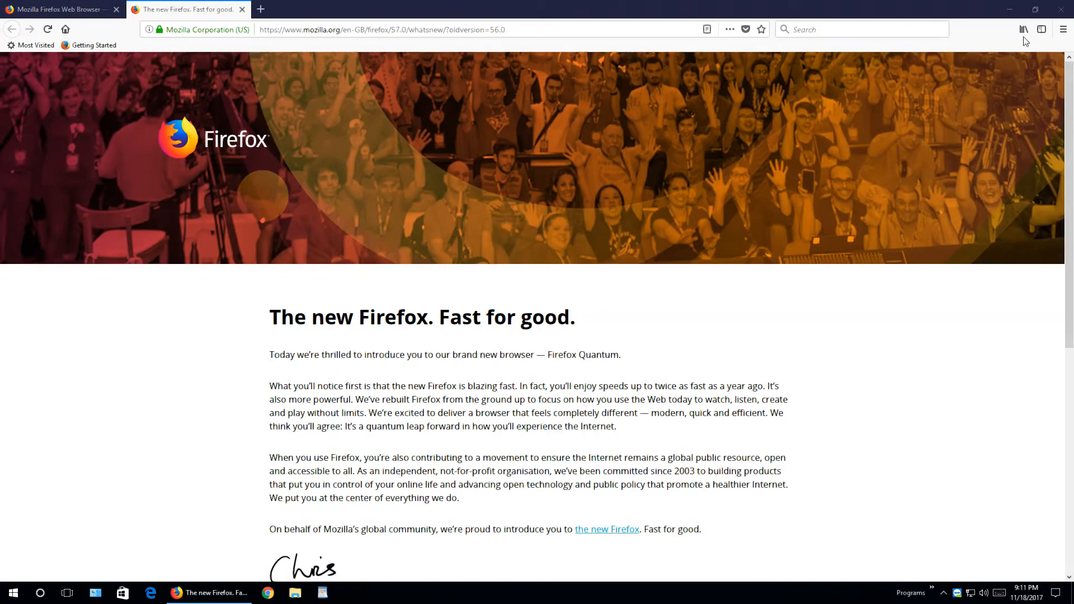
Step: Open Troubleshooting Information from the Help menu and show the profile folder in File Explorer
click(1062, 29)
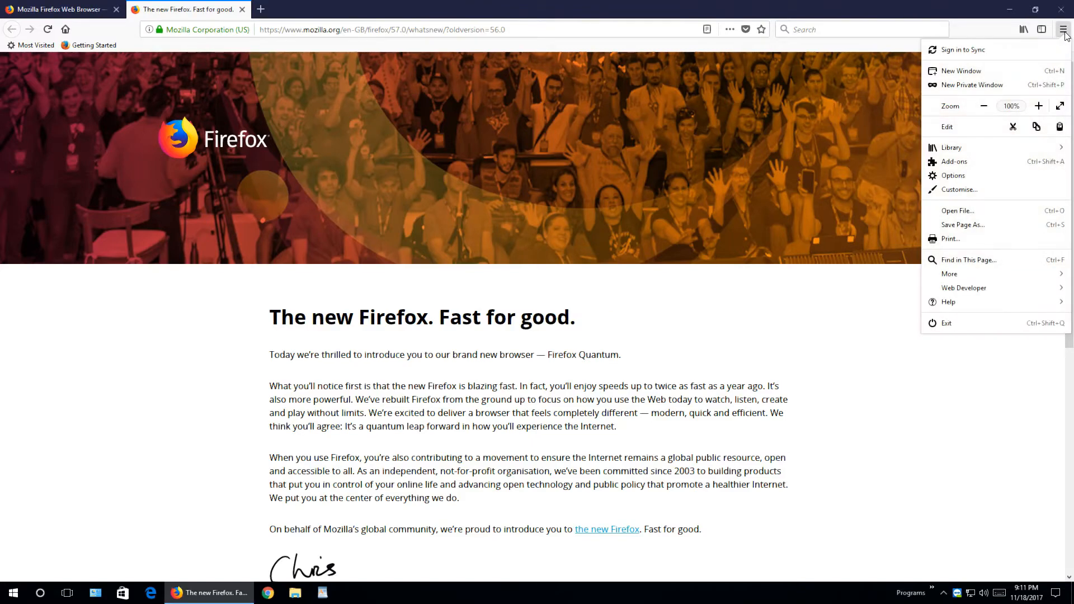
click(948, 302)
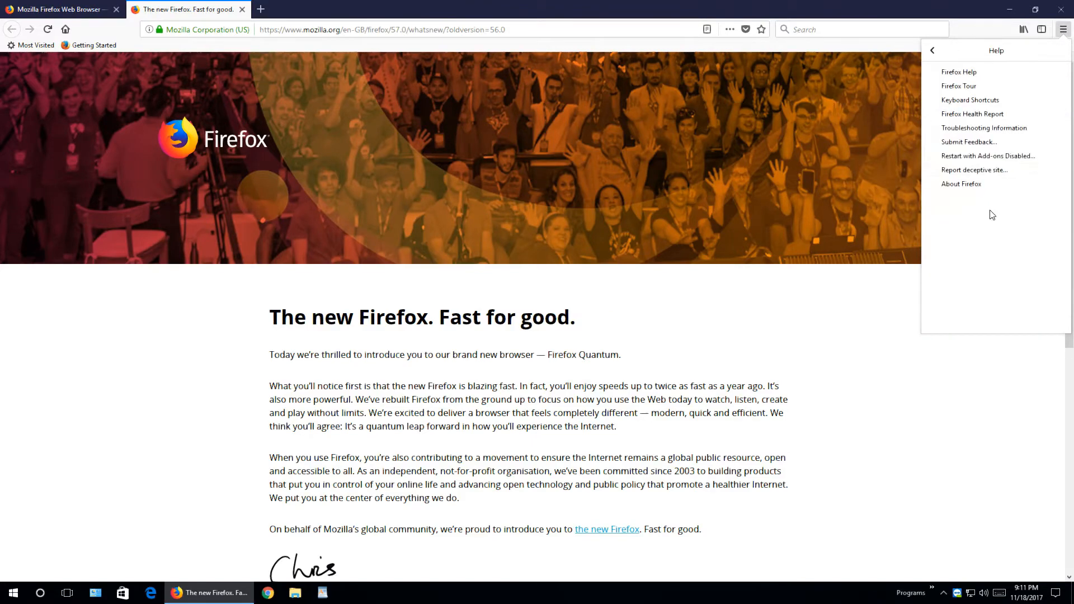
click(984, 127)
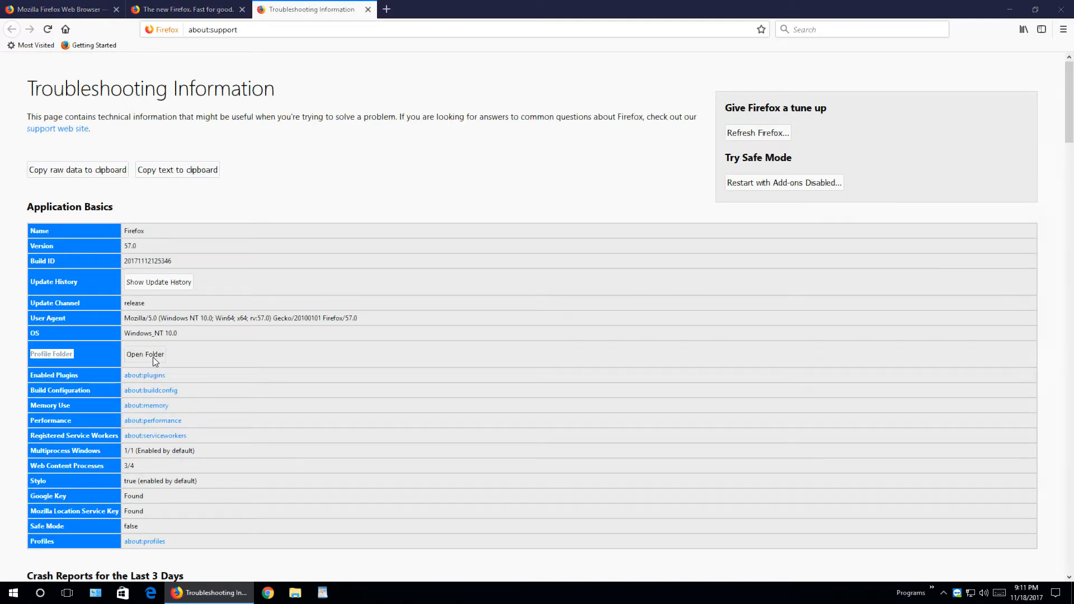
click(144, 355)
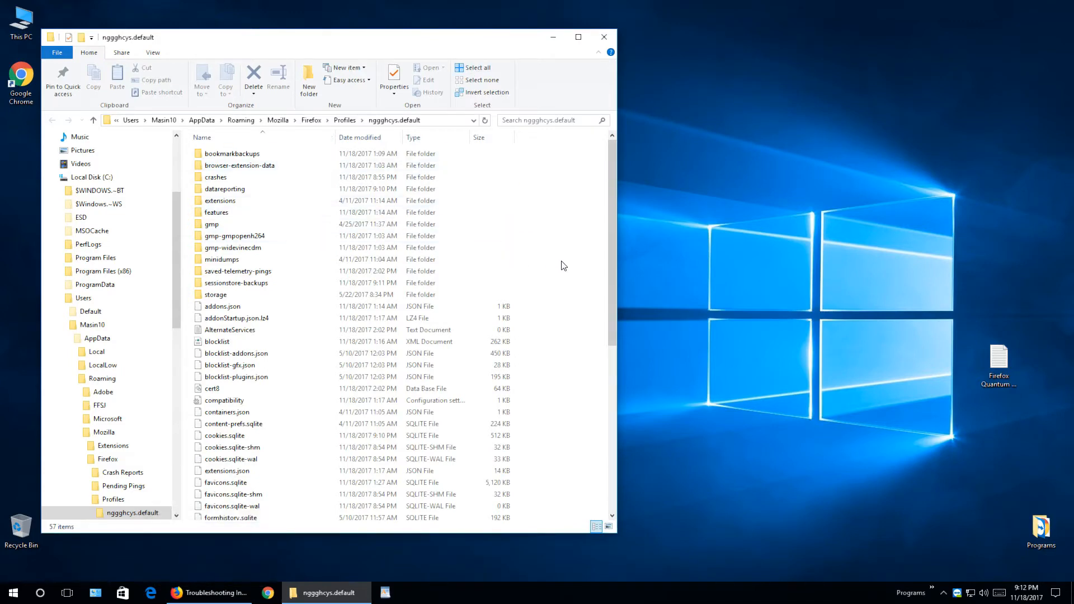
Step: Bring the Notepad notes on the userChrome.css setup up beside the open profile folder
click(212, 224)
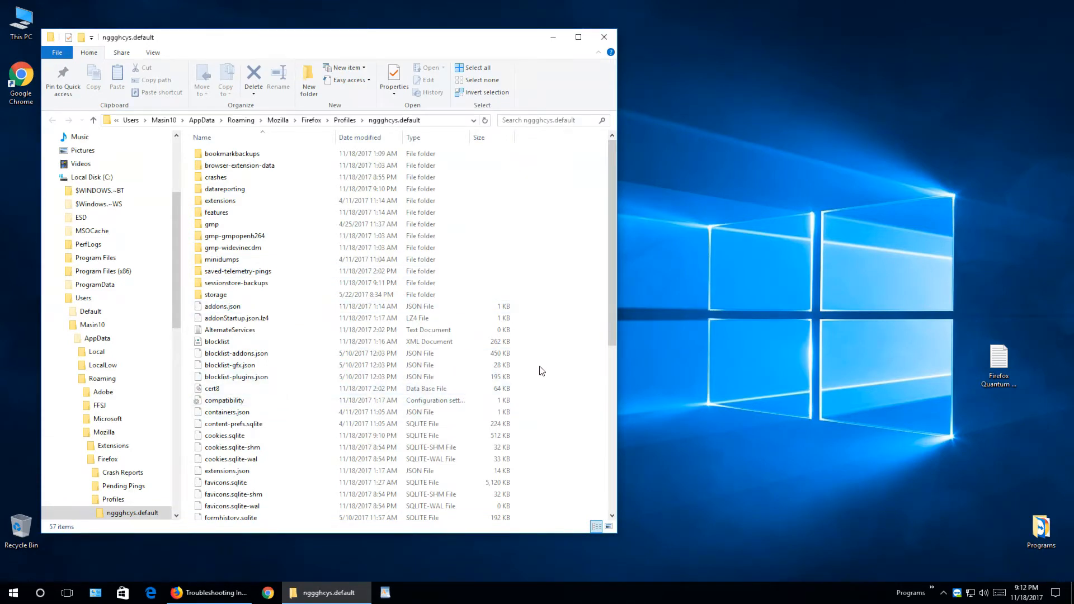
click(237, 317)
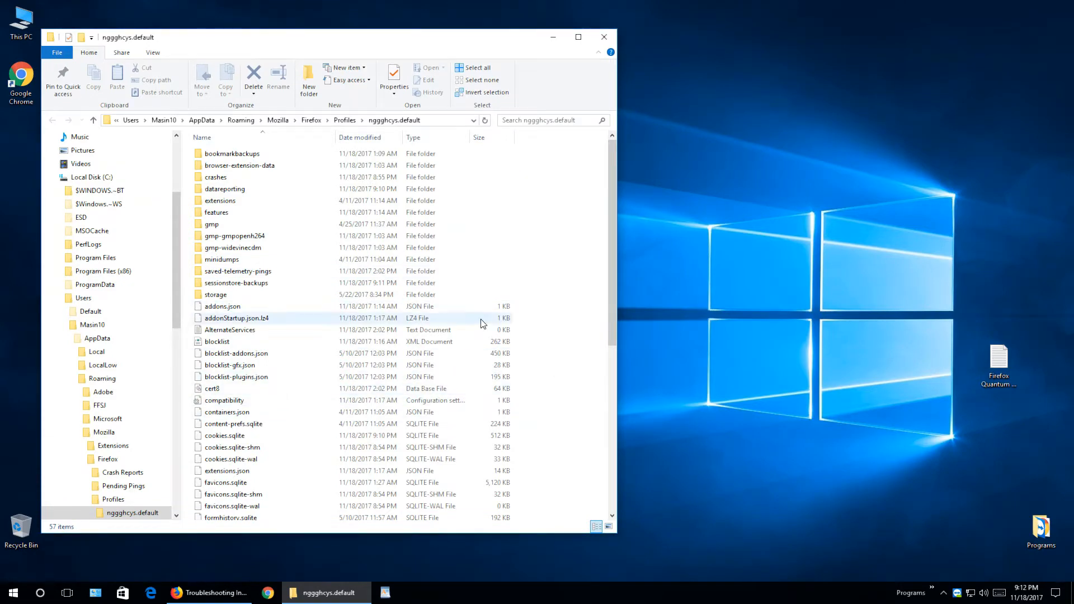
click(224, 401)
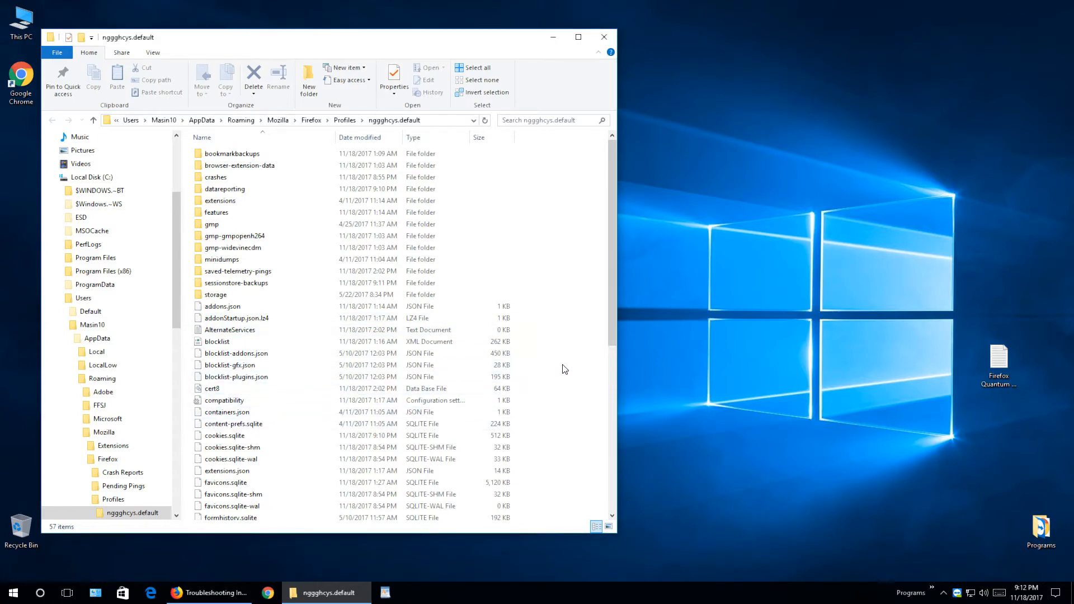
mouse_move(591, 176)
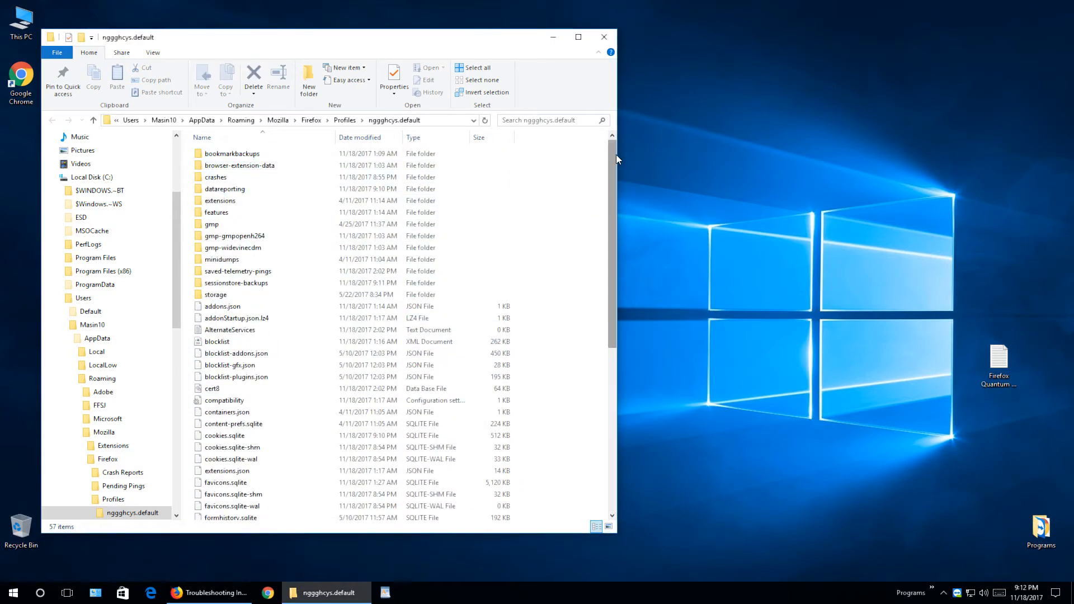
mouse_move(785, 341)
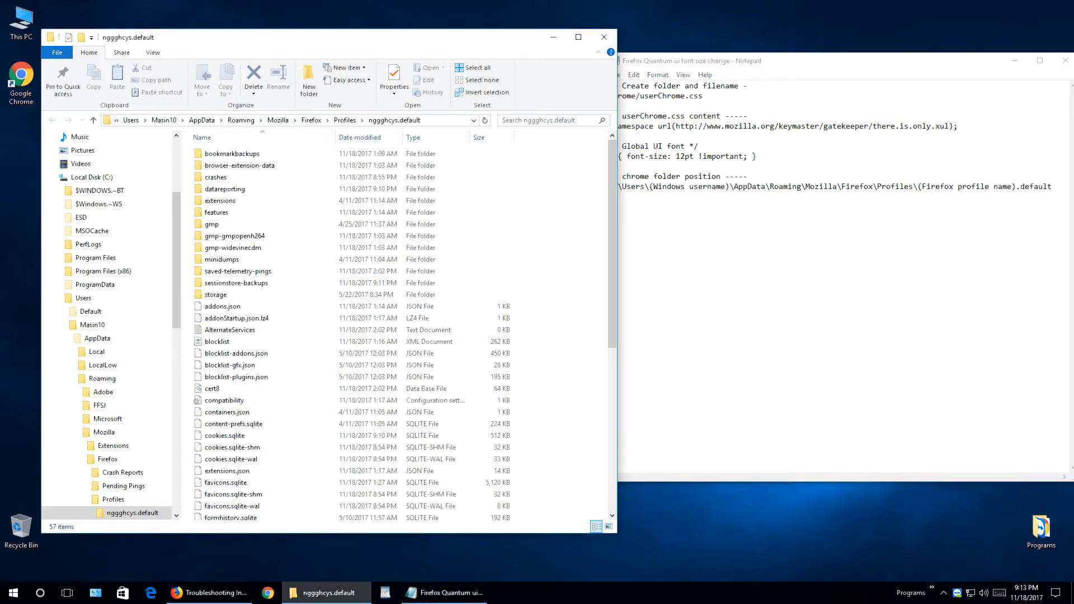
Step: Create a new folder named chrome in the profile folder, open it, and select userChrome.css in the notes
double_click(622, 95)
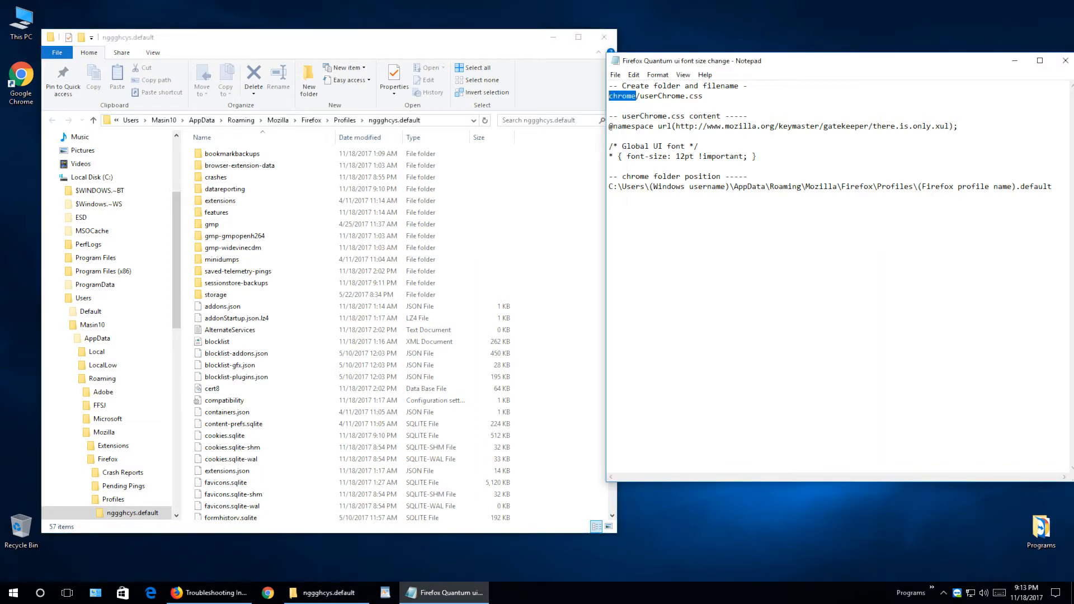
click(224, 188)
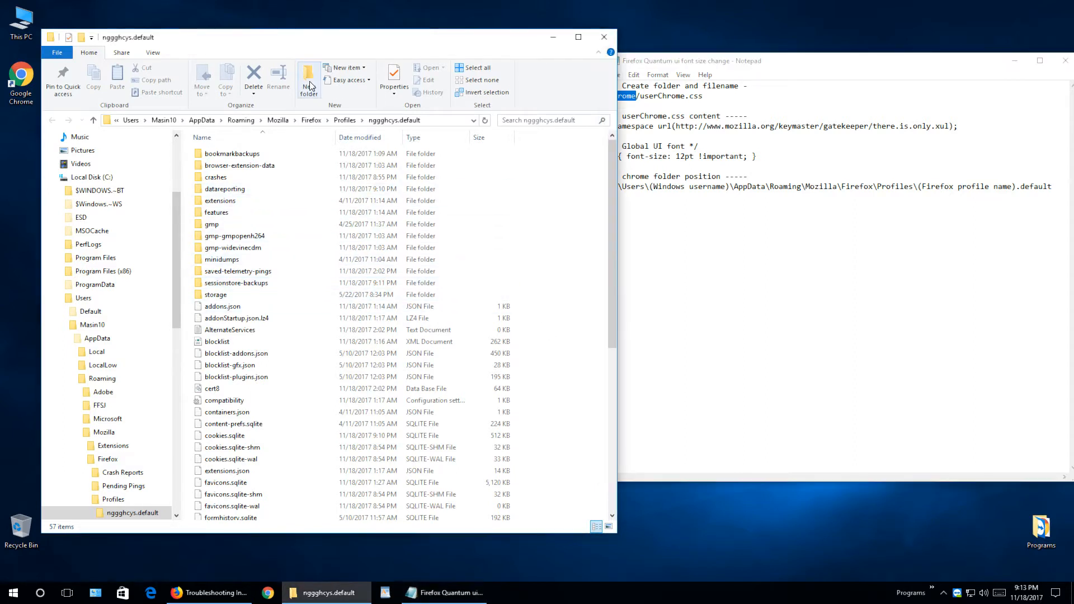
click(309, 78)
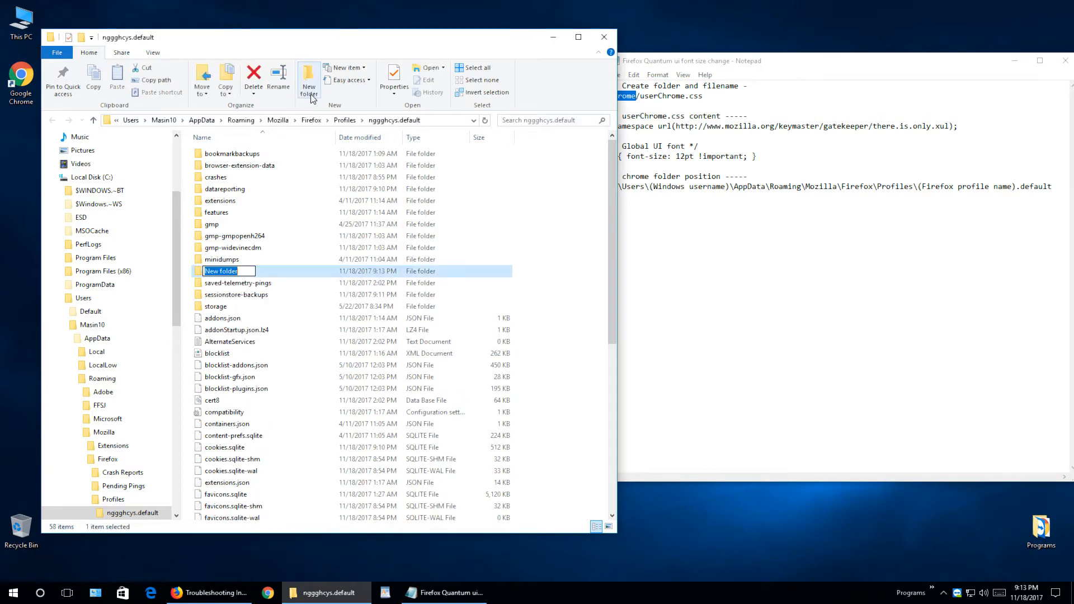
text(chrome)
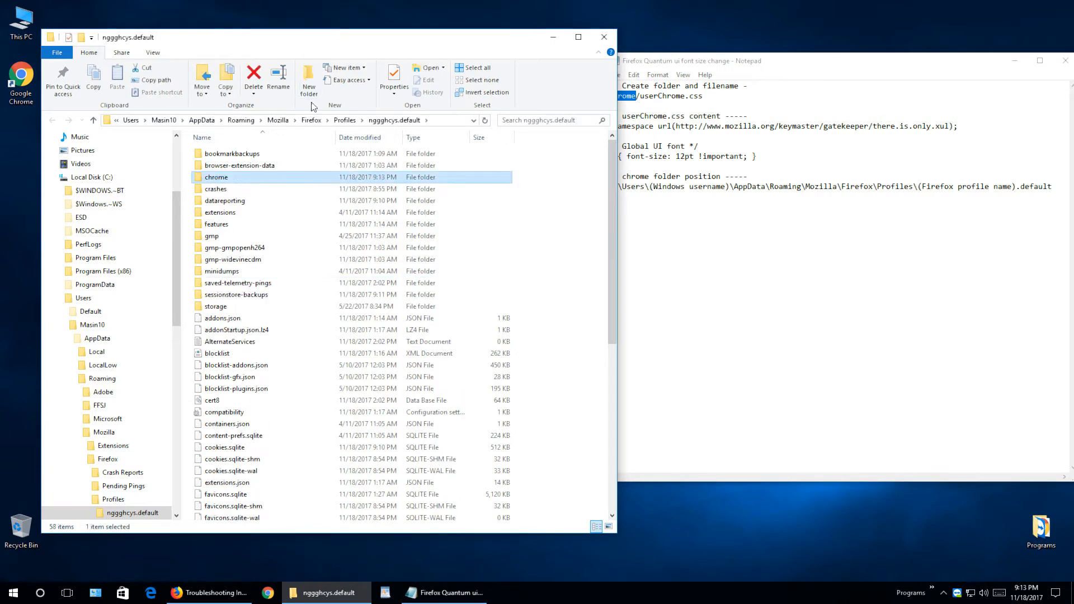
double_click(216, 177)
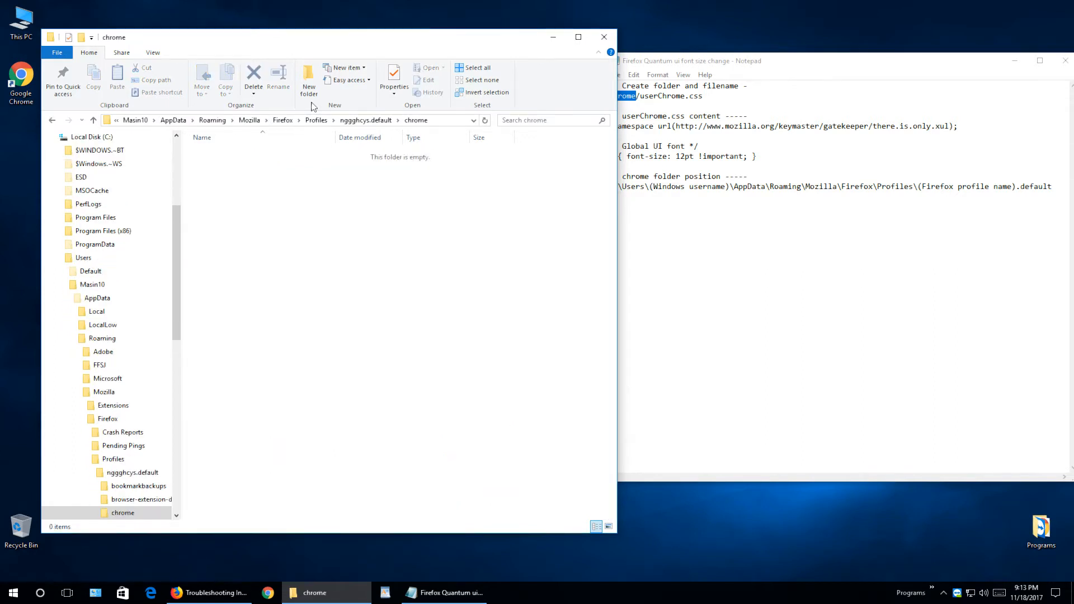
click(444, 593)
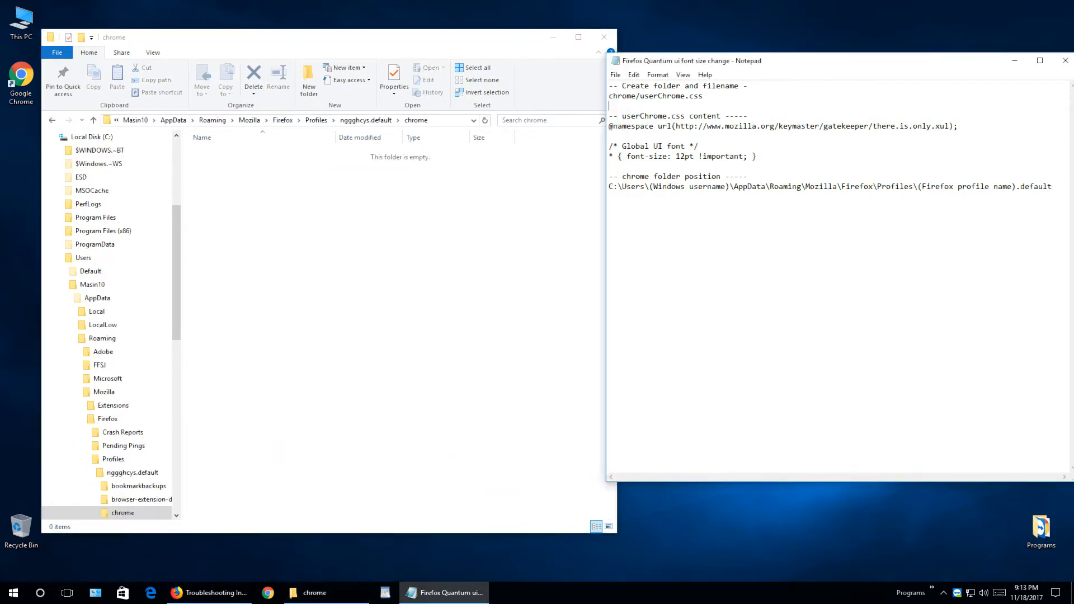
double_click(668, 96)
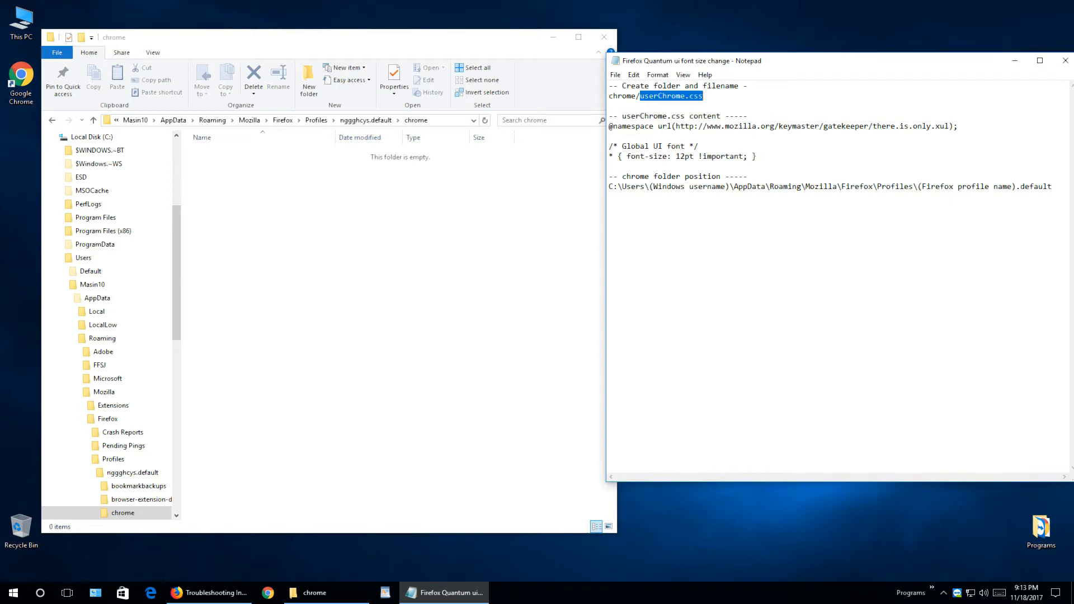
mouse_move(329, 237)
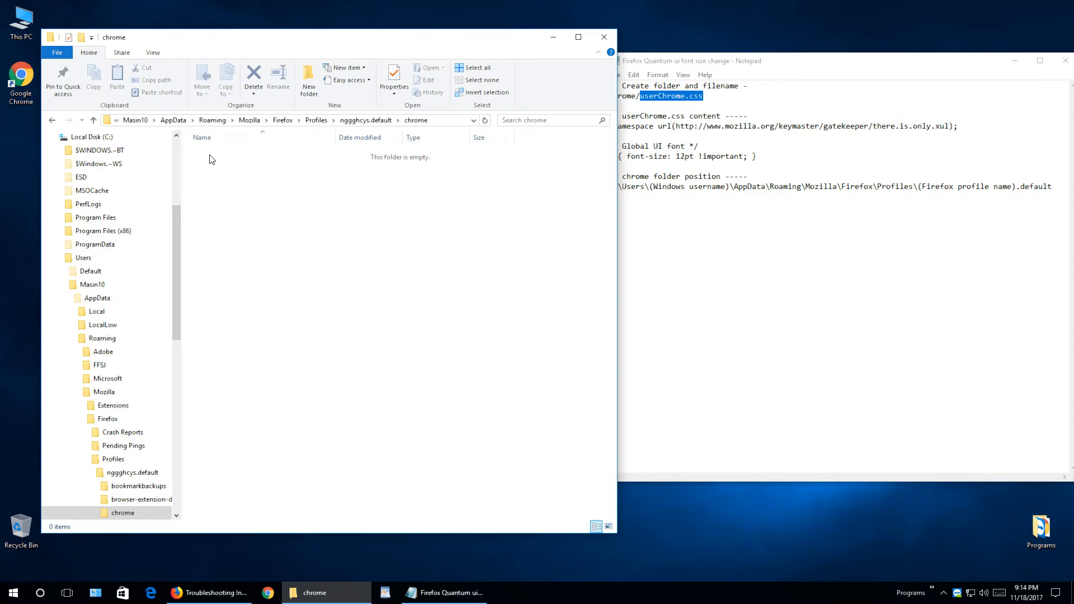
mouse_move(266, 163)
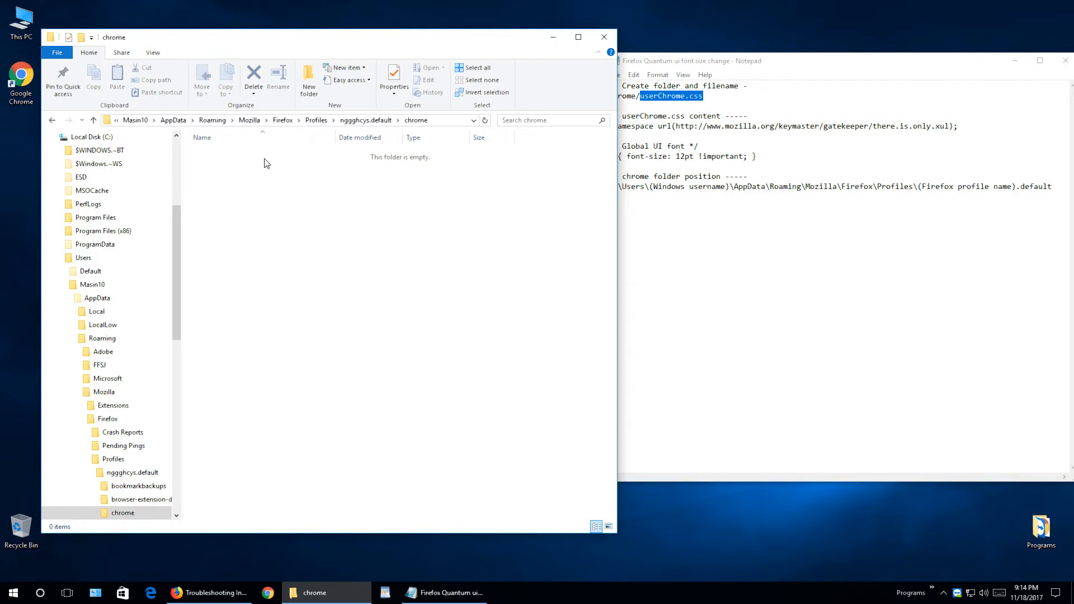
mouse_move(276, 186)
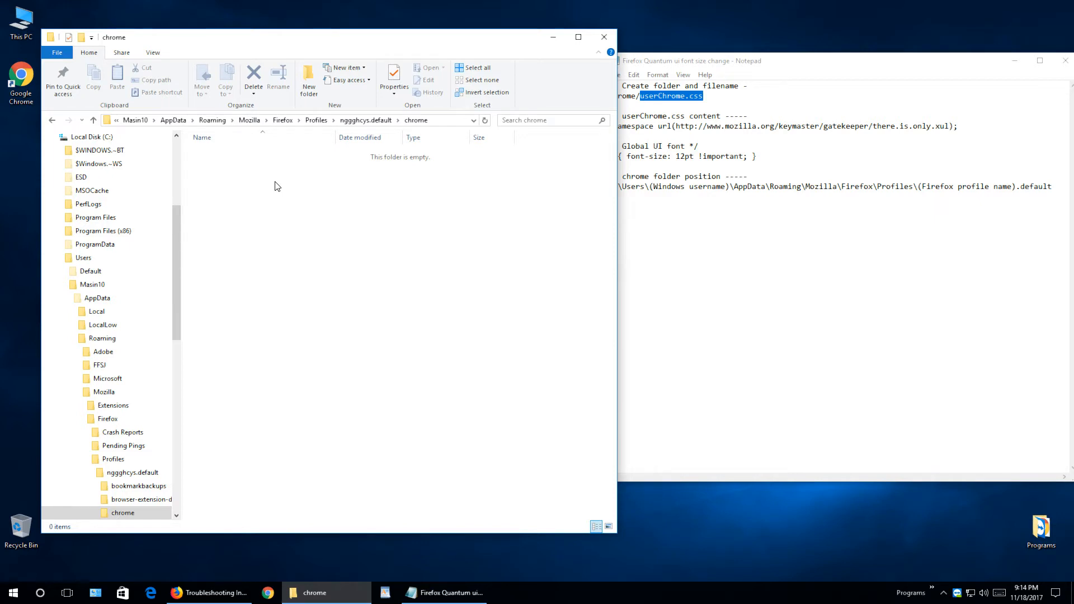
Step: Show file name extensions for known file types via Folder Options, back in the profile folder
click(132, 472)
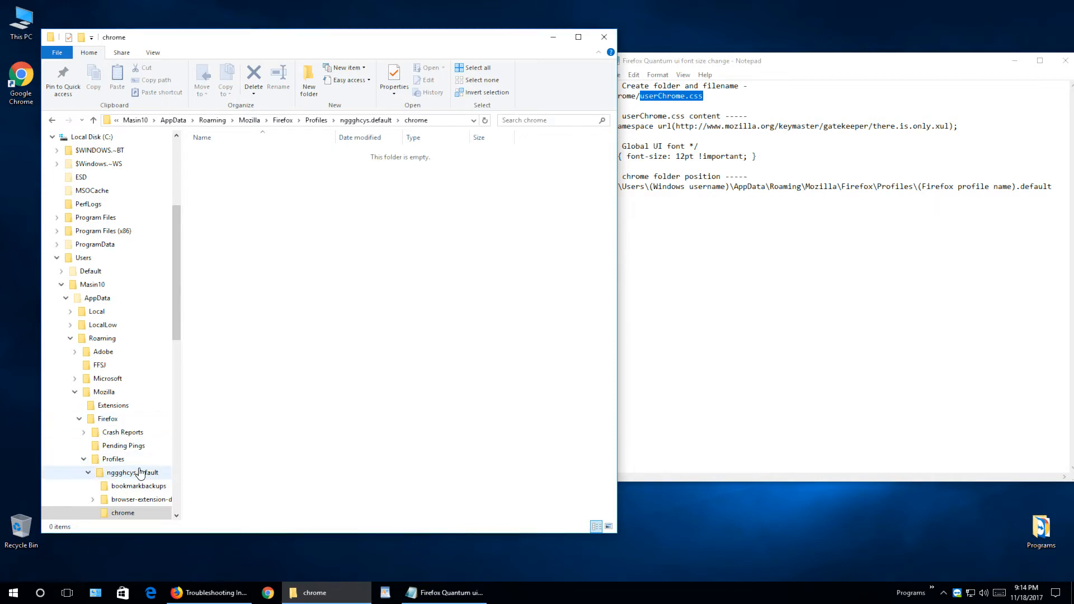
click(132, 473)
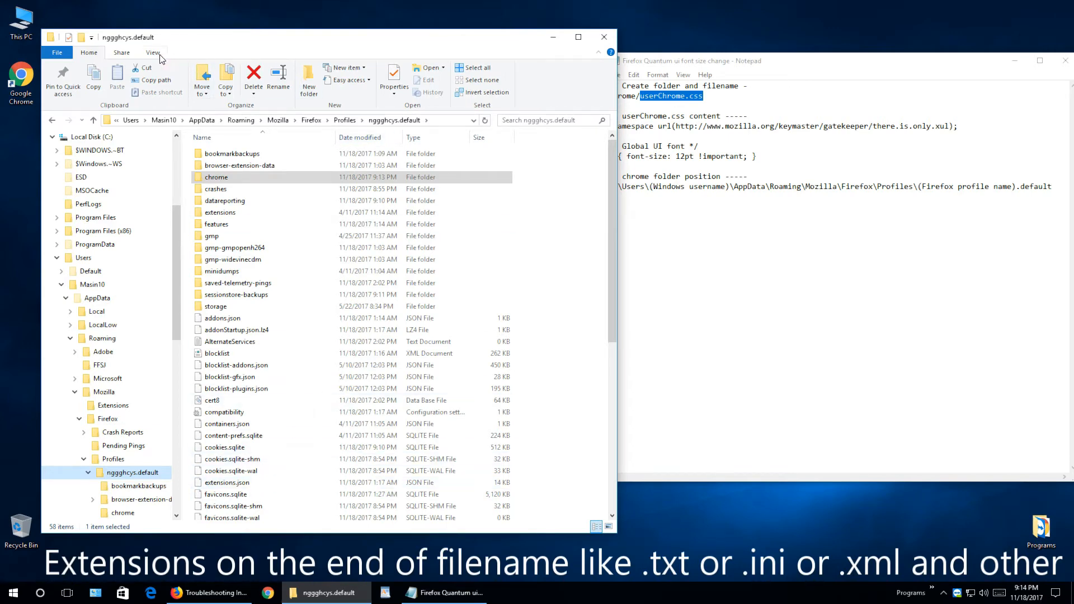
click(154, 52)
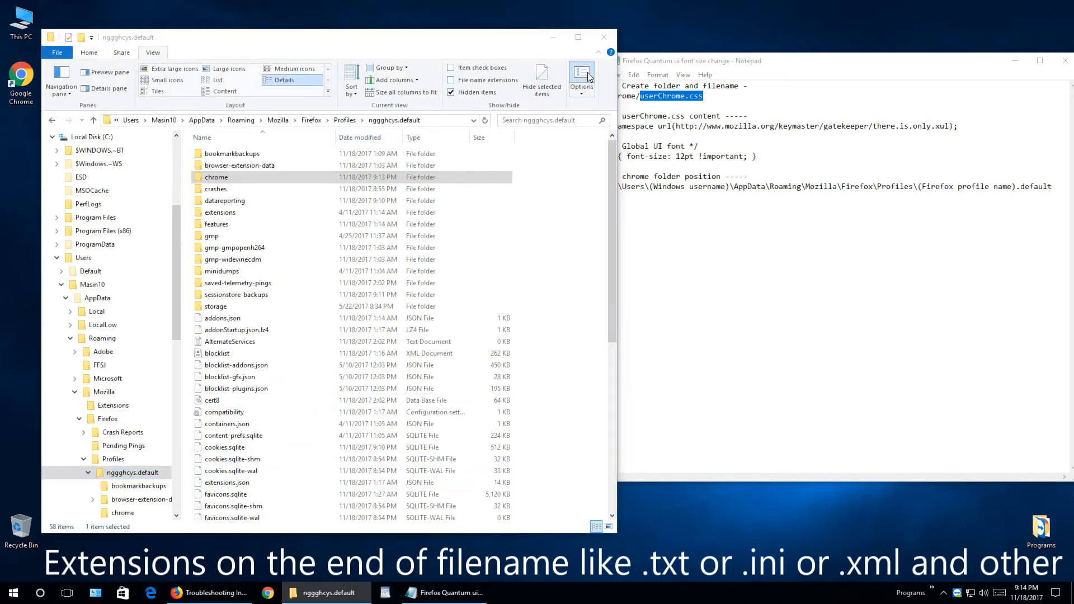
click(581, 77)
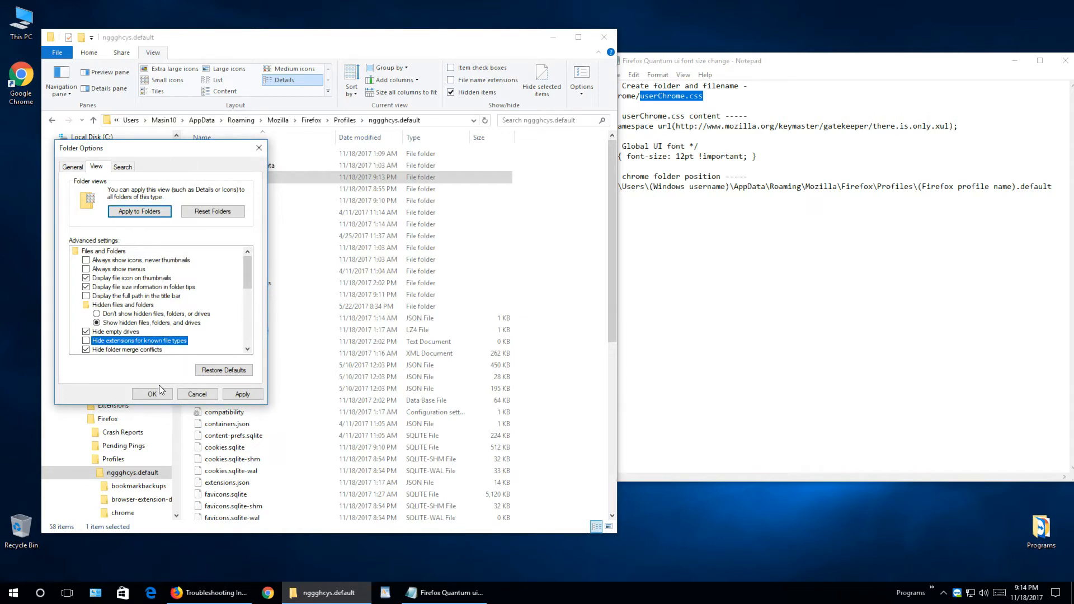
click(151, 394)
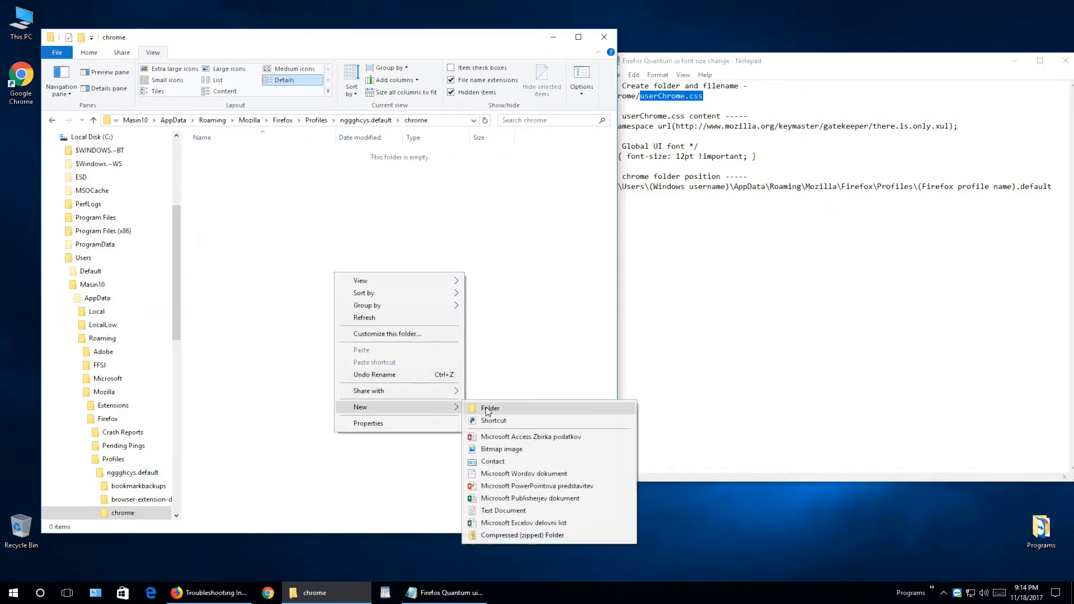
Step: Create a new text document in chrome renamed to userChrome.css, accepting the extension change
click(503, 510)
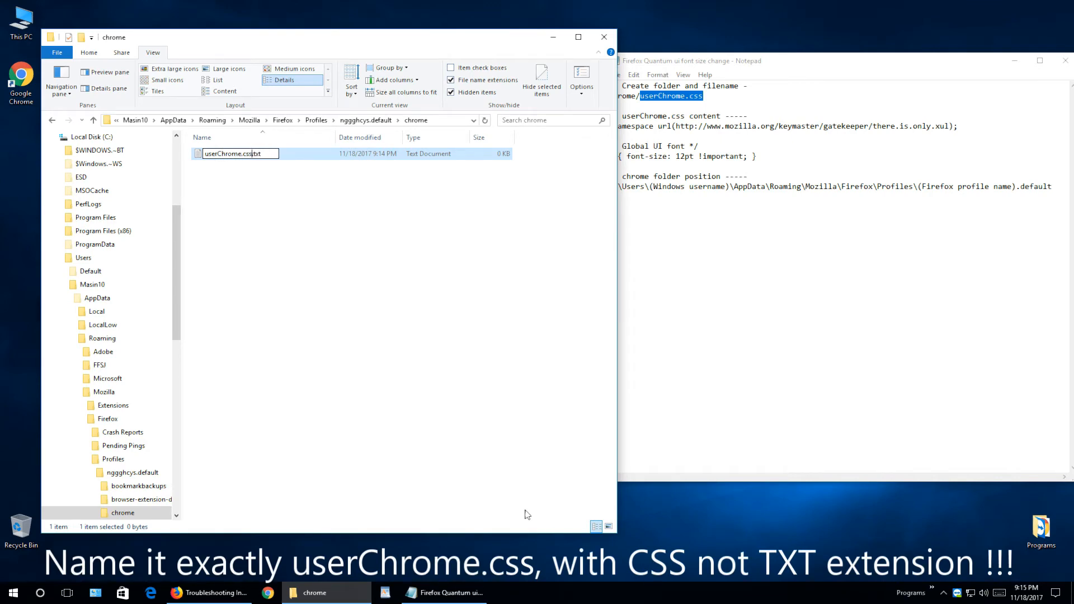
mouse_move(451, 430)
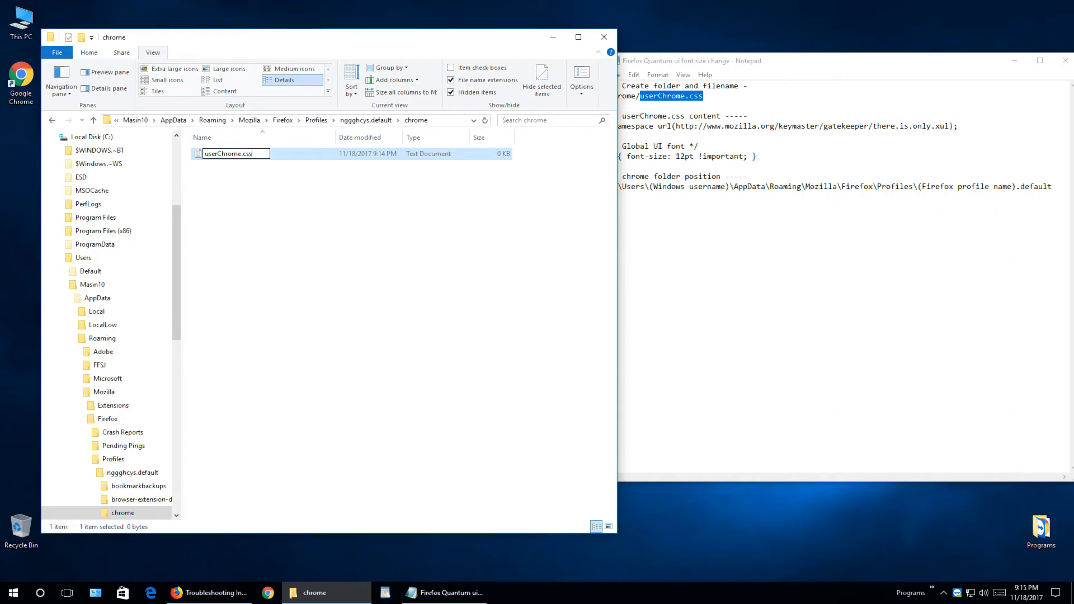
key(enter)
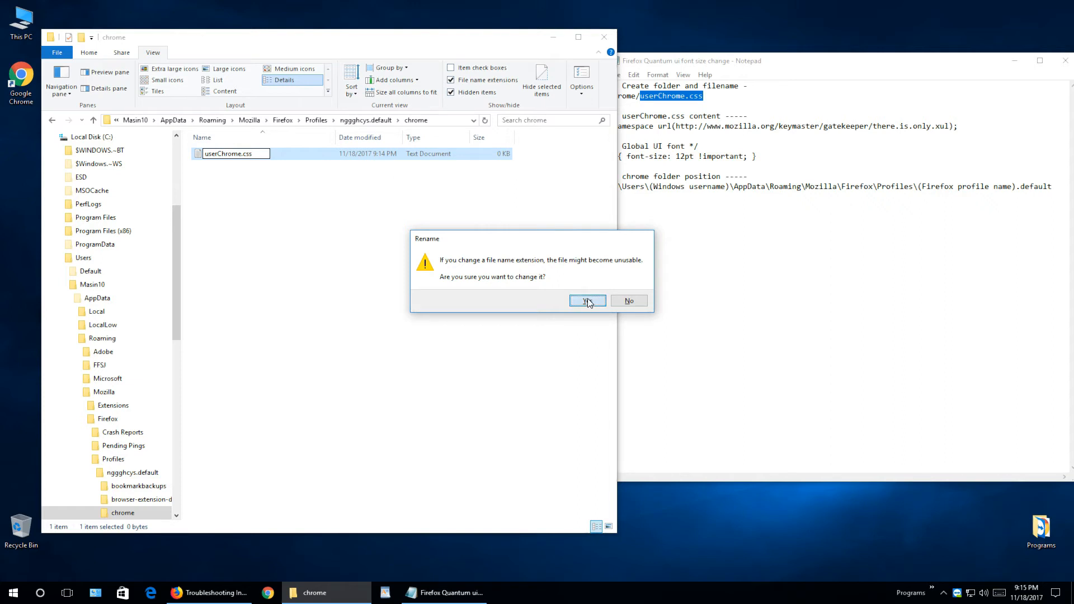
click(586, 301)
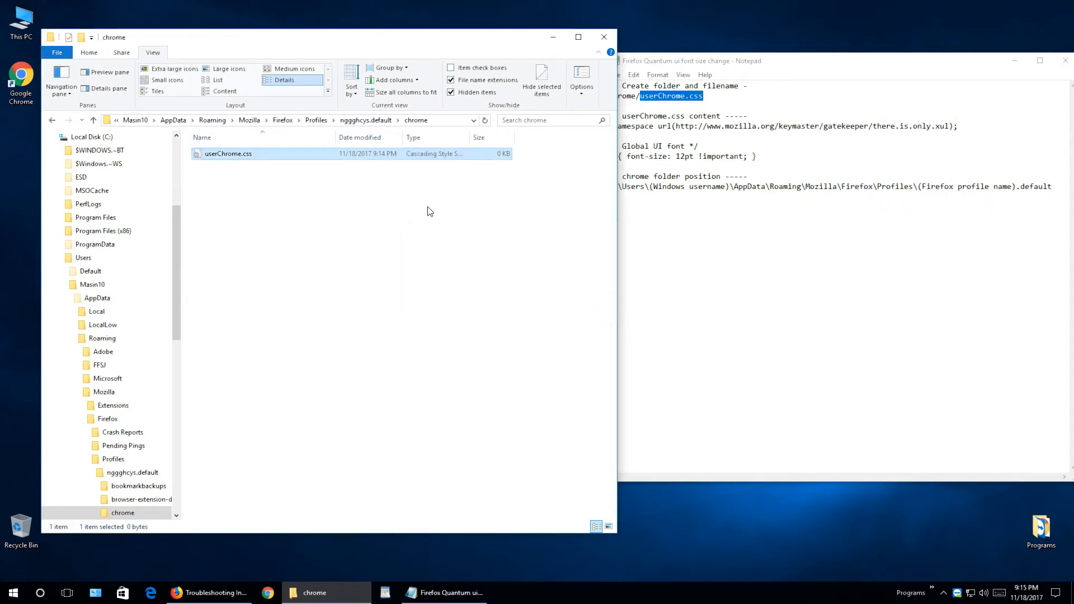
Step: Edit userChrome.css in Notepad, paste the namespace line and 12pt global font rule from the notes, and save
right_click(229, 154)
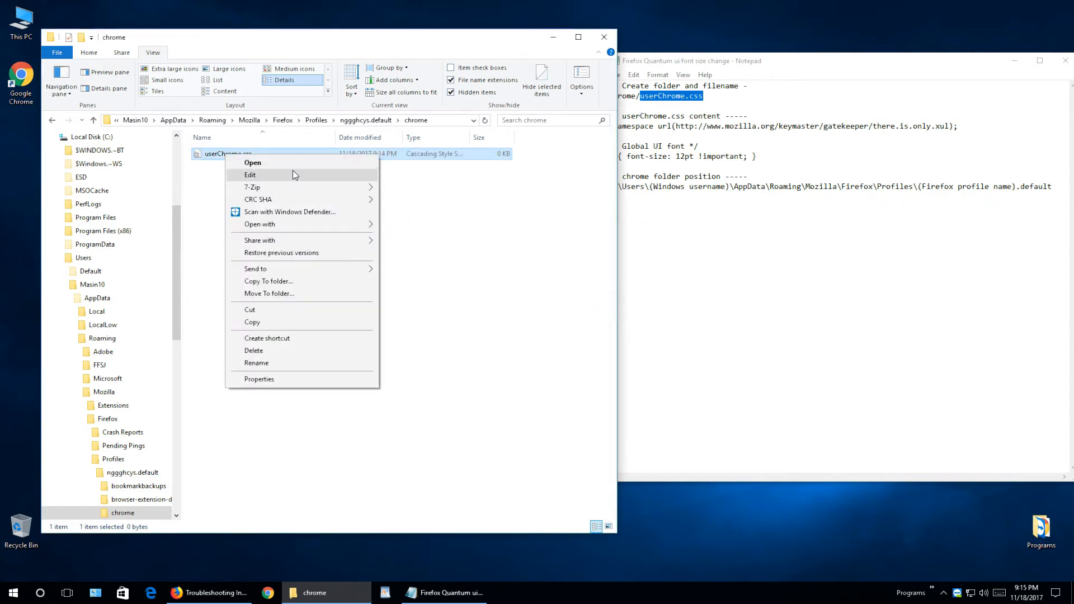
click(250, 175)
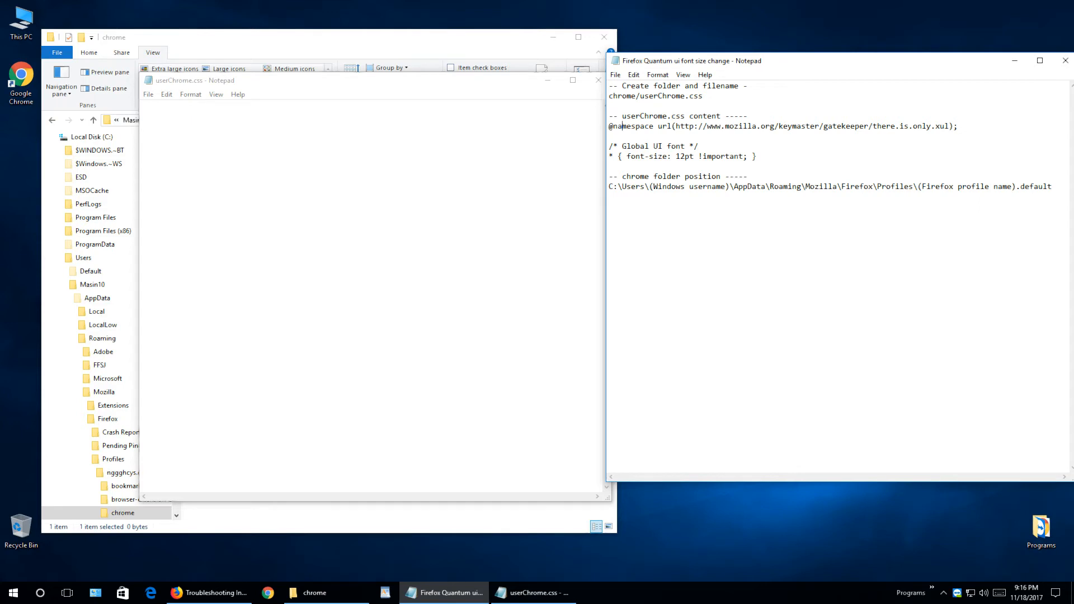
triple_click(682, 157)
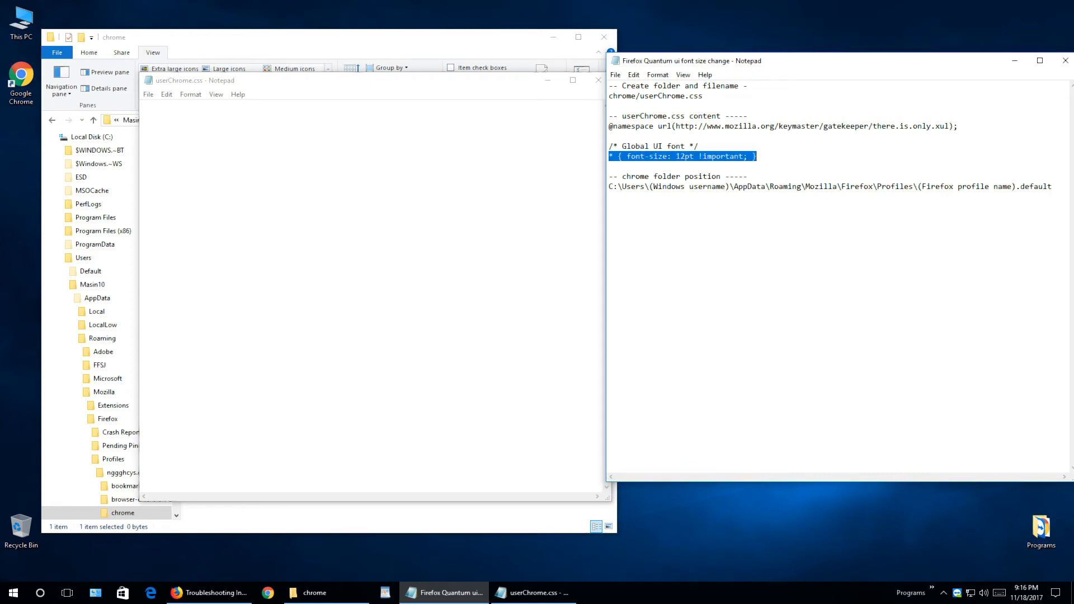
click(755, 156)
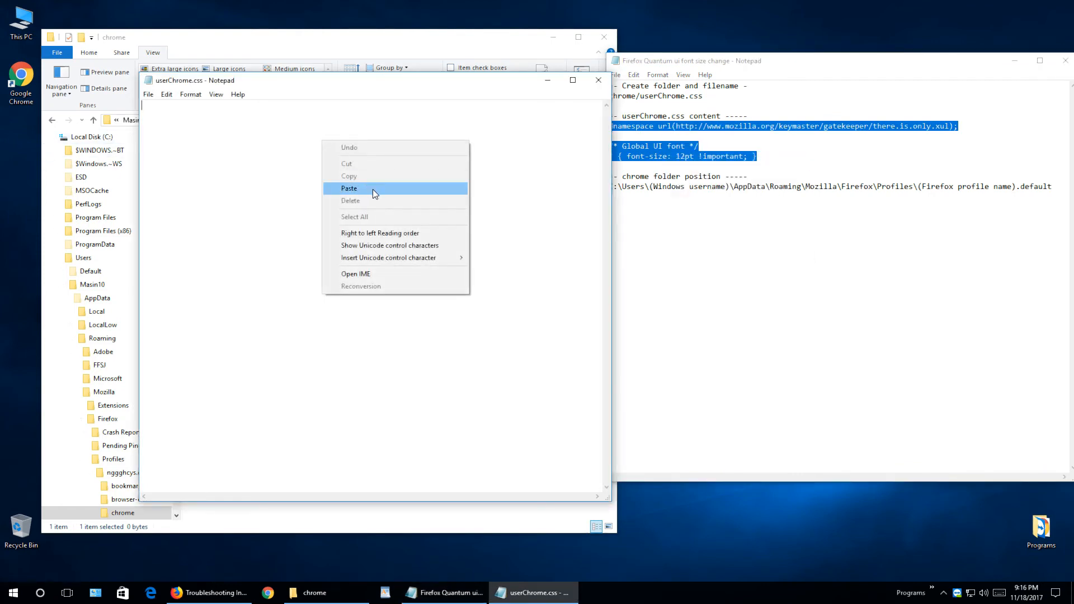
click(349, 189)
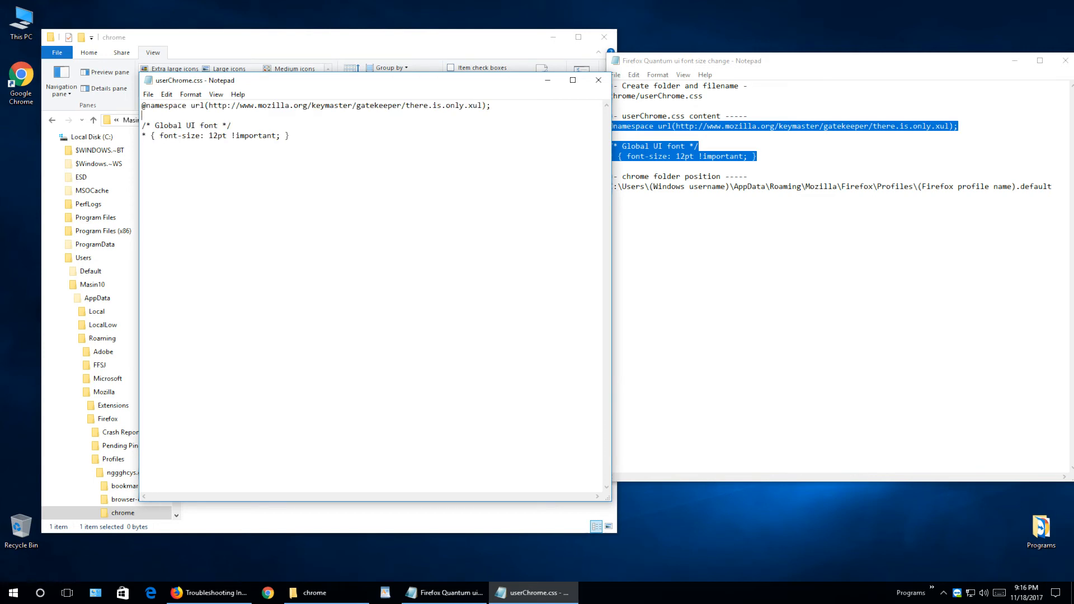
click(148, 94)
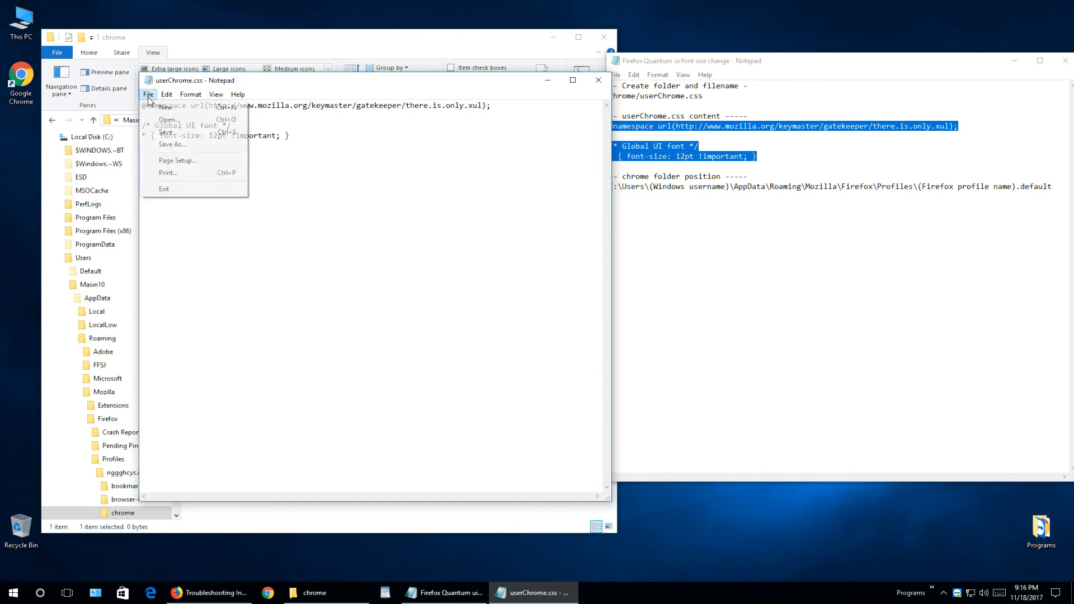
click(147, 94)
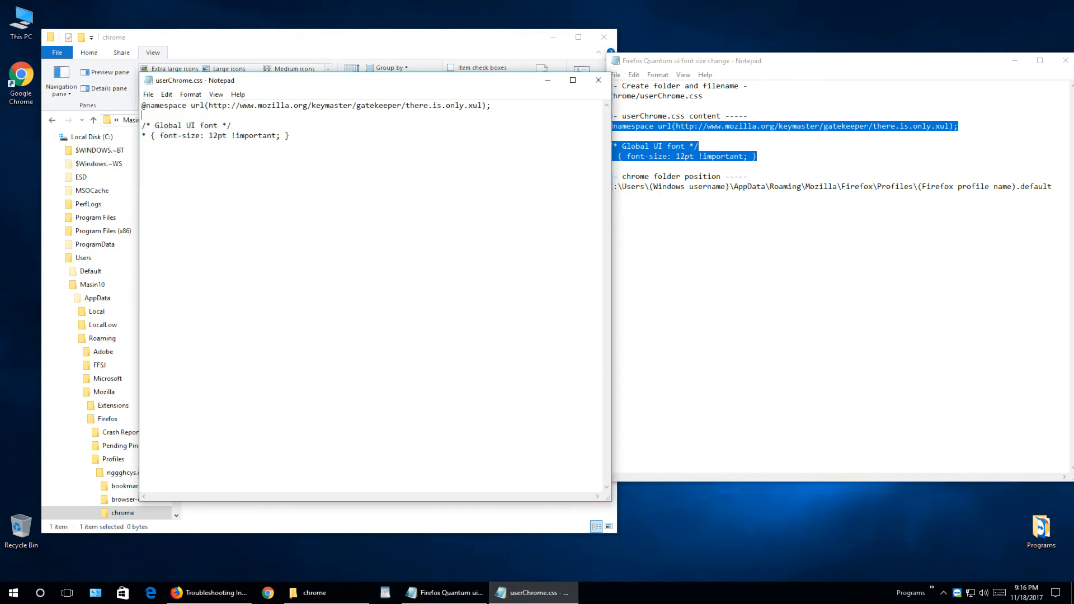
Step: Check the 12pt value, save userChrome.css again, and switch to Firefox on about:support
double_click(214, 136)
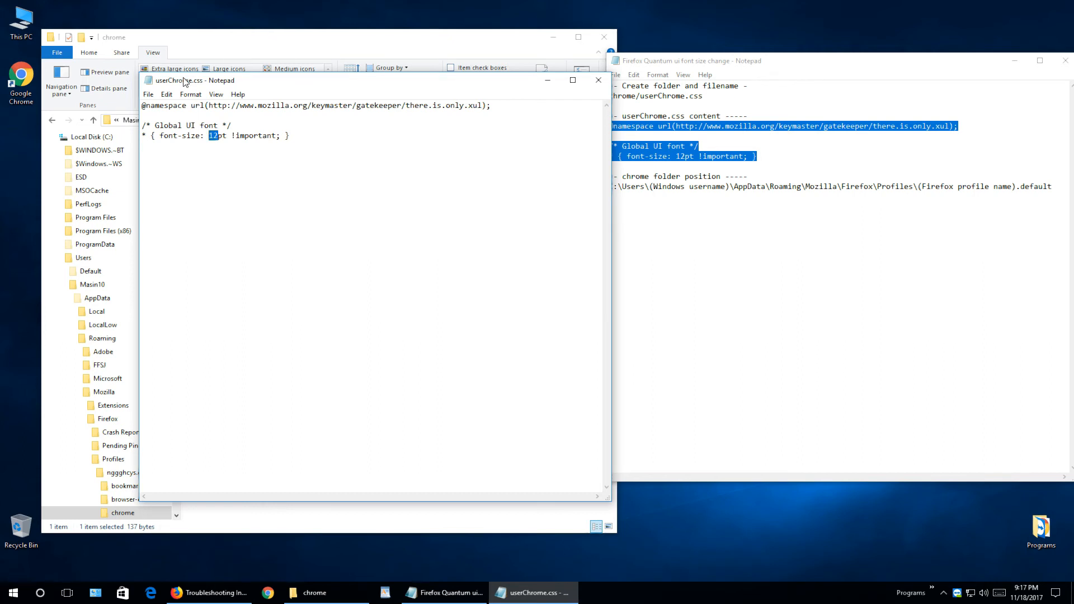
click(147, 94)
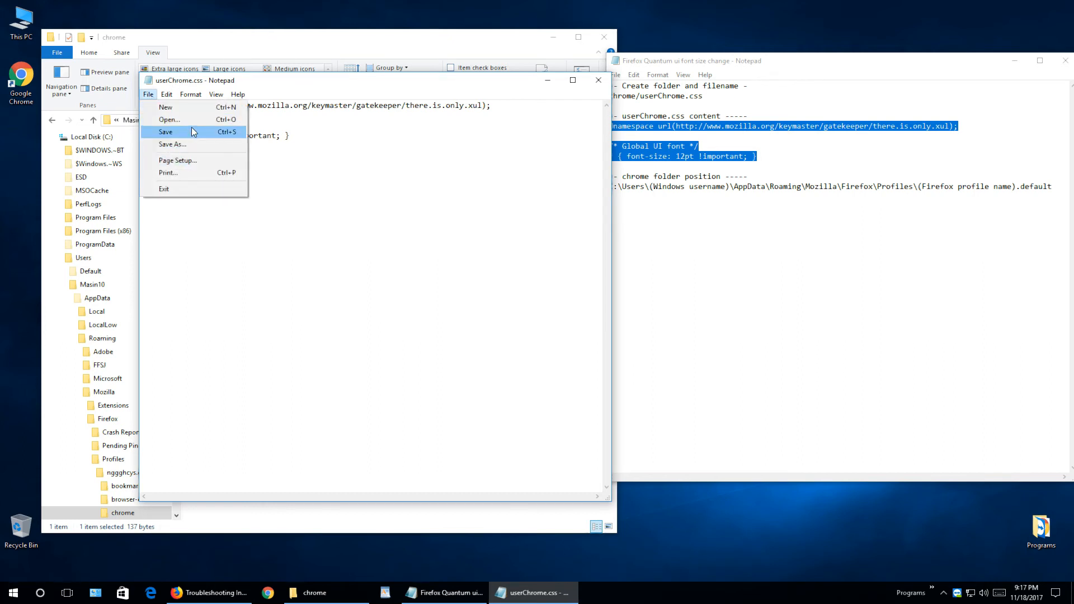
click(166, 132)
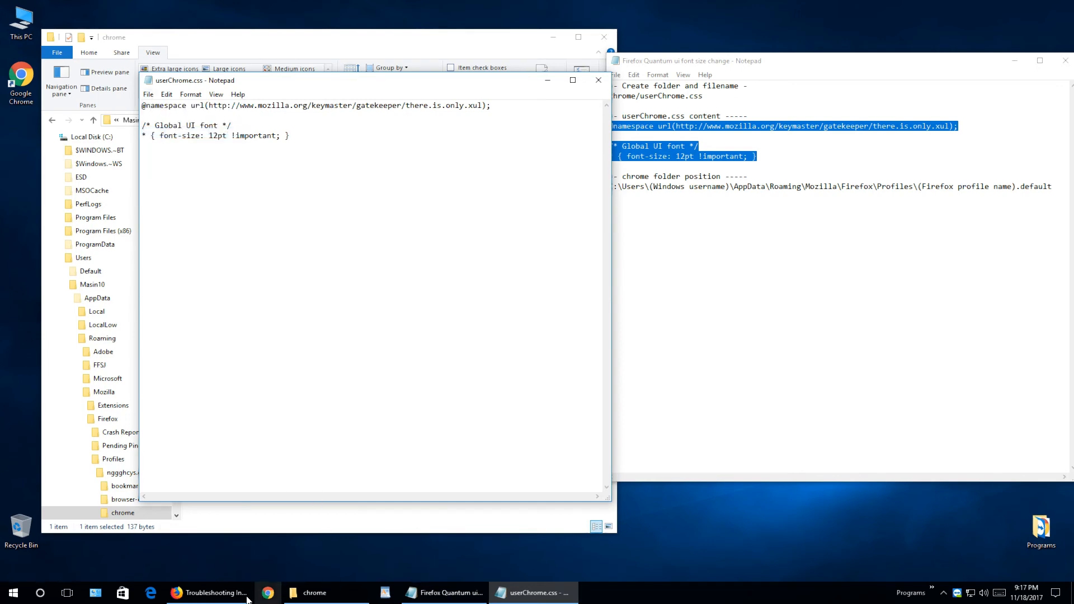
click(208, 593)
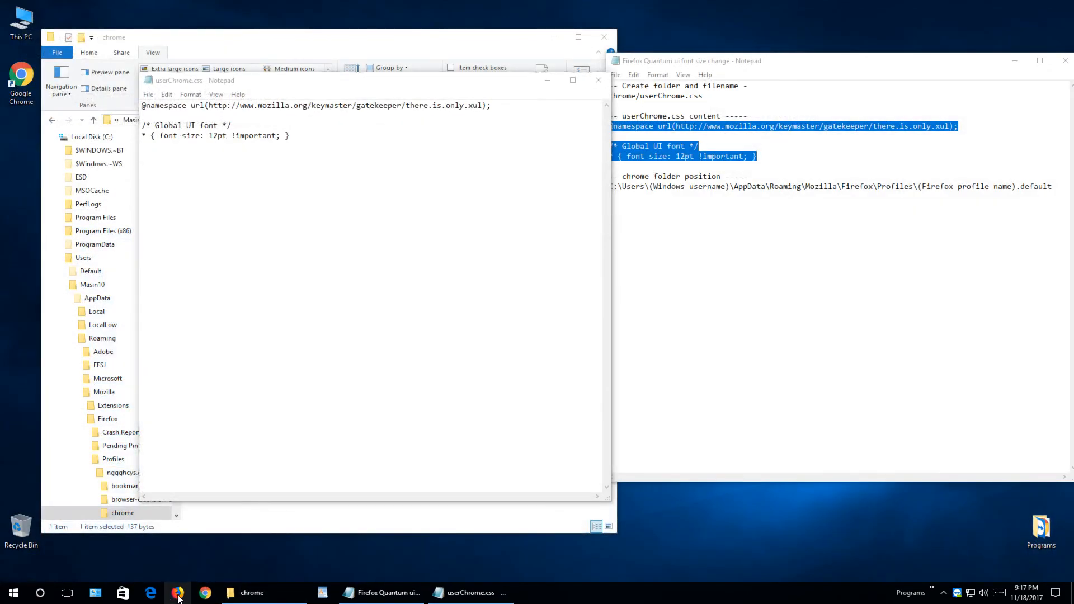
click(177, 593)
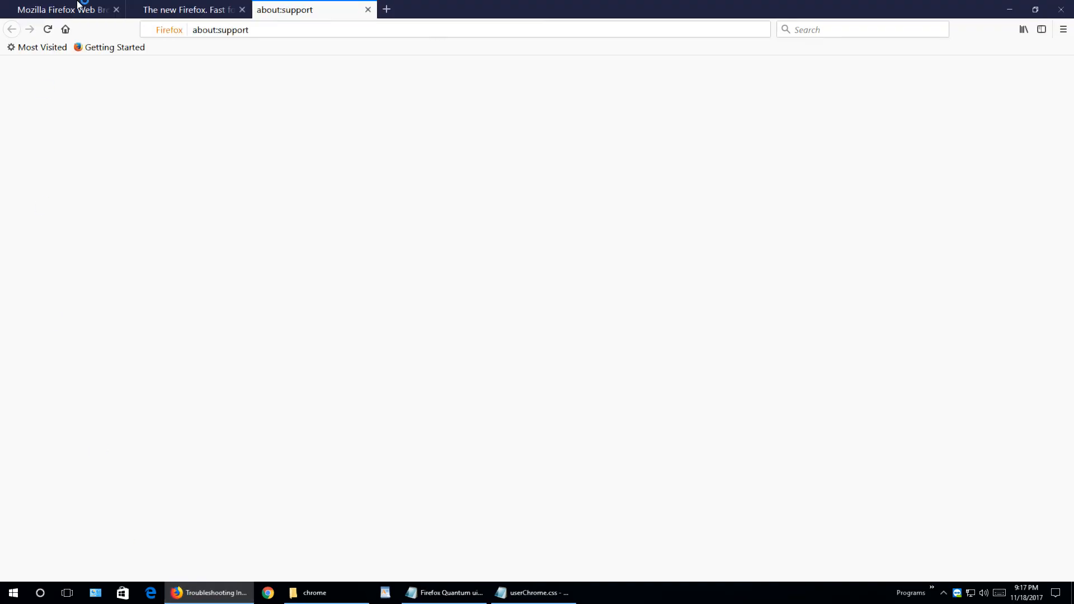